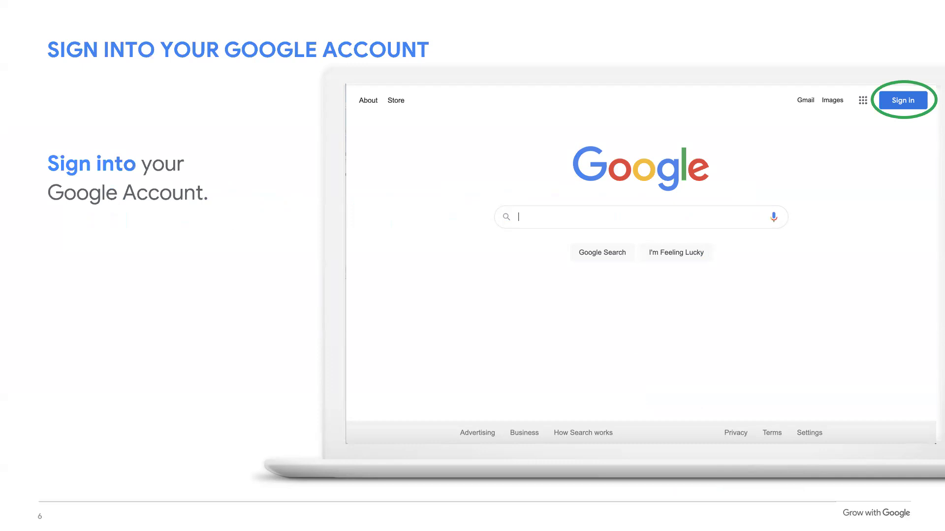
Reveal the Google sign-in form, then advance to the Open Google Calendar slide
left_click(902, 100)
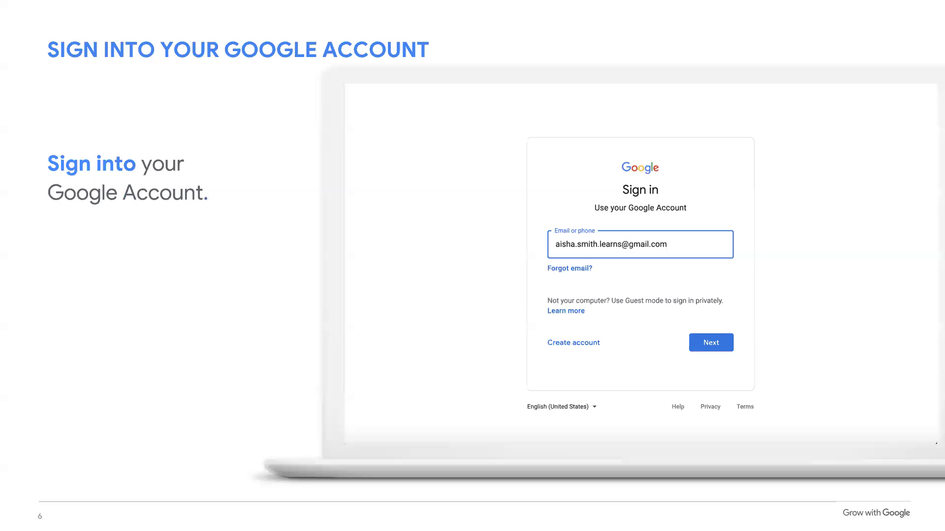
left_click(711, 343)
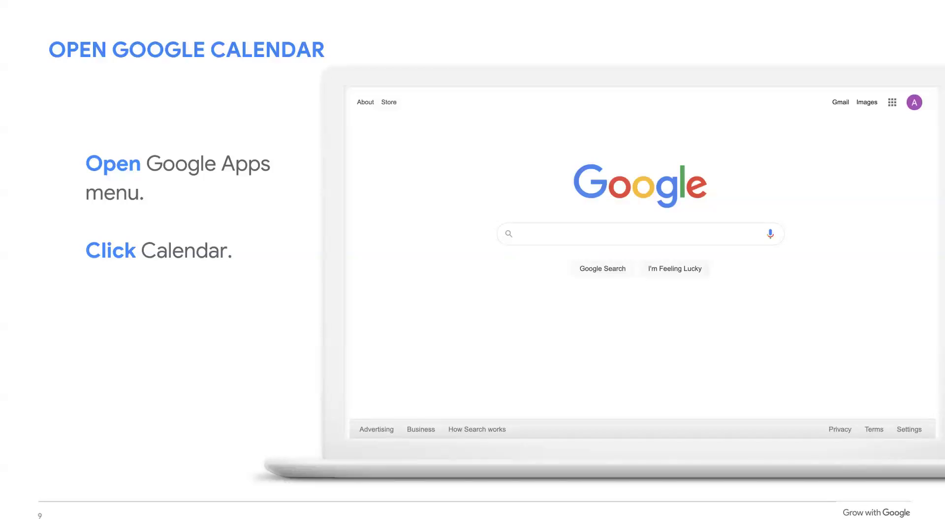
Circle the apps grid, show the apps list with Calendar circled, then advance
left_click(892, 102)
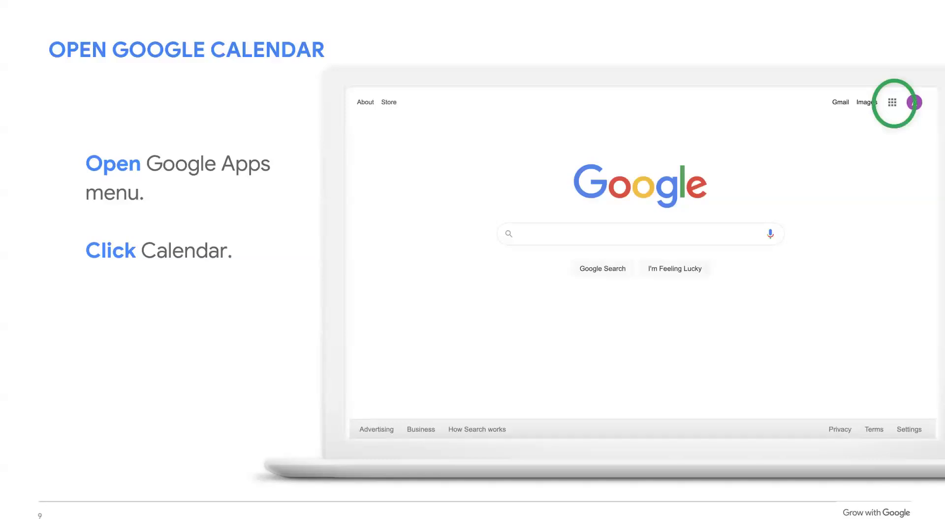
left_click(892, 102)
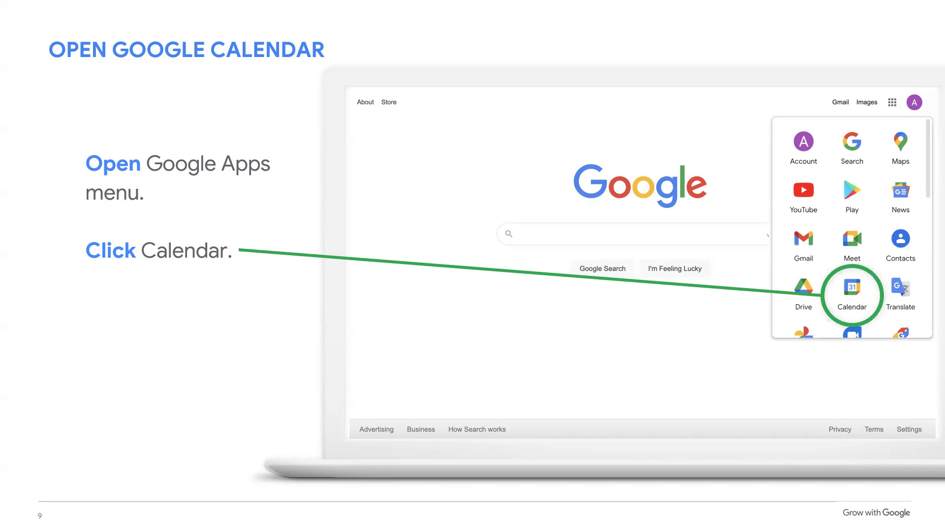
left_click(851, 290)
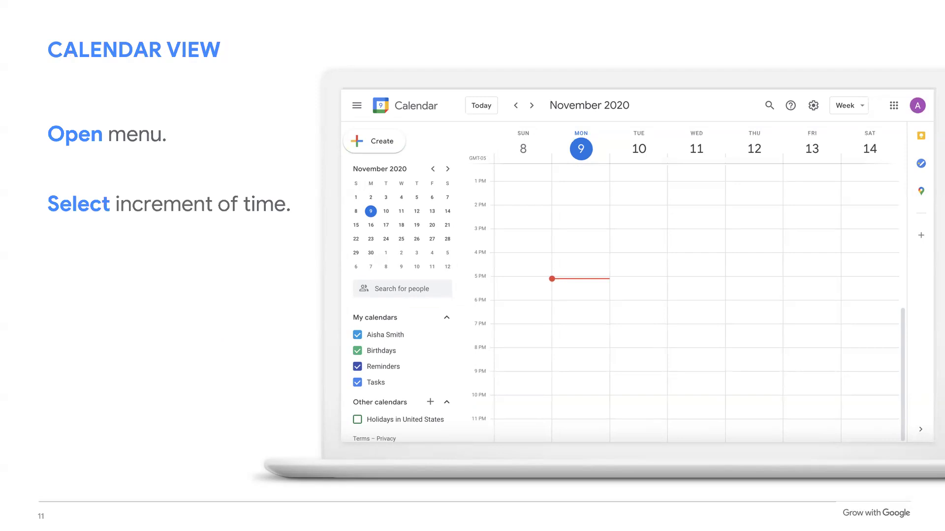
Circle the Week dropdown, then advance to the Try it: Change calendar view slide
left_click(848, 105)
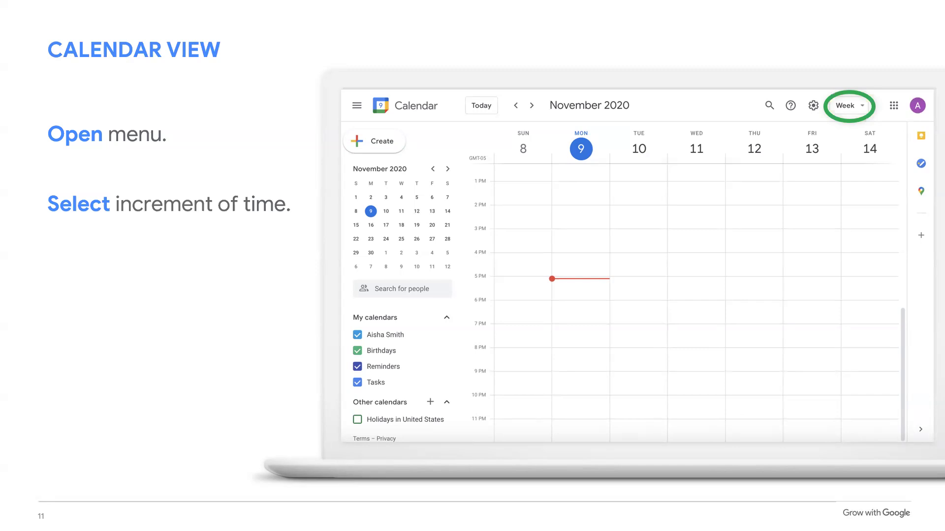
left_click(846, 105)
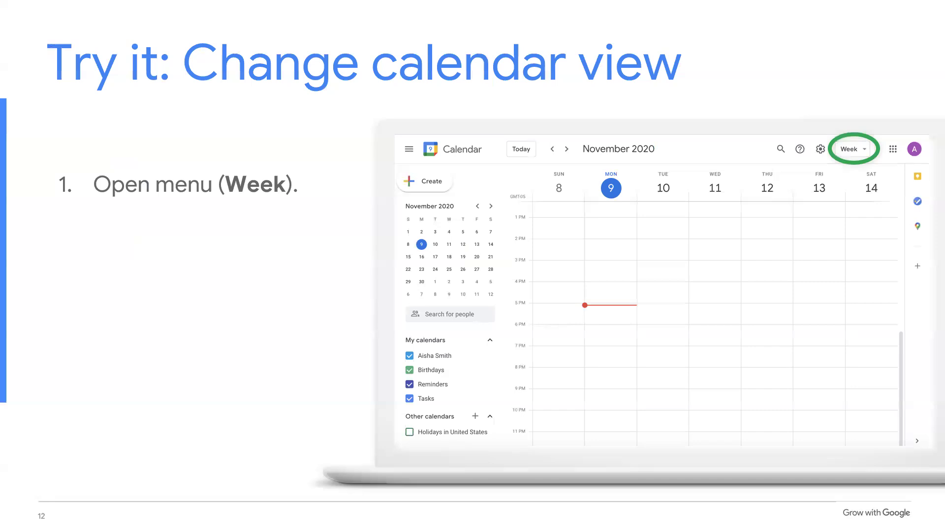
Reveal the remaining practice steps with Schedule boxed, then advance to Create an Event
left_click(851, 149)
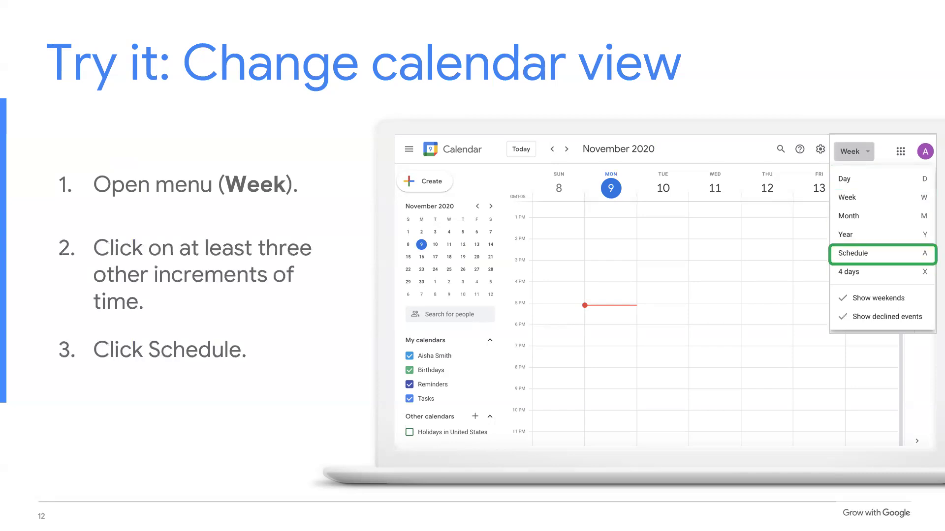
key("right")
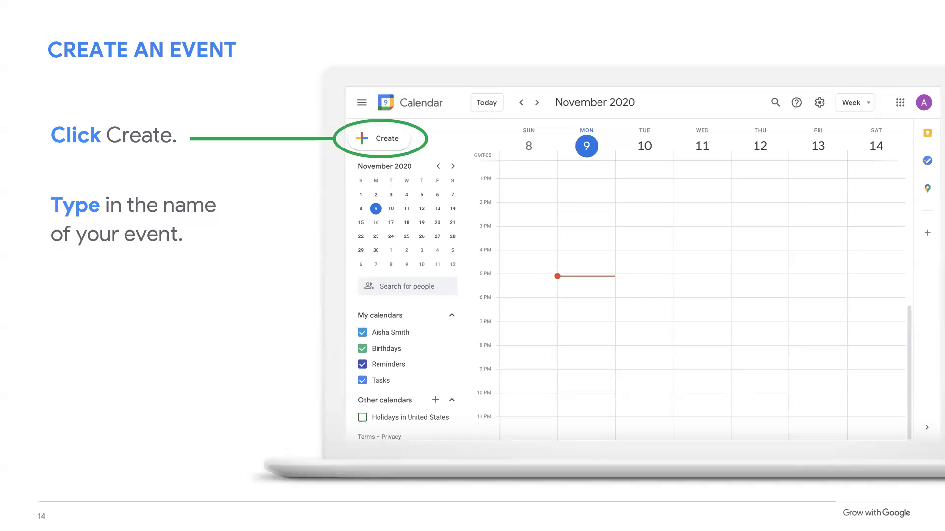
Show the event creation popup, then advance to the Add Details slide
left_click(379, 138)
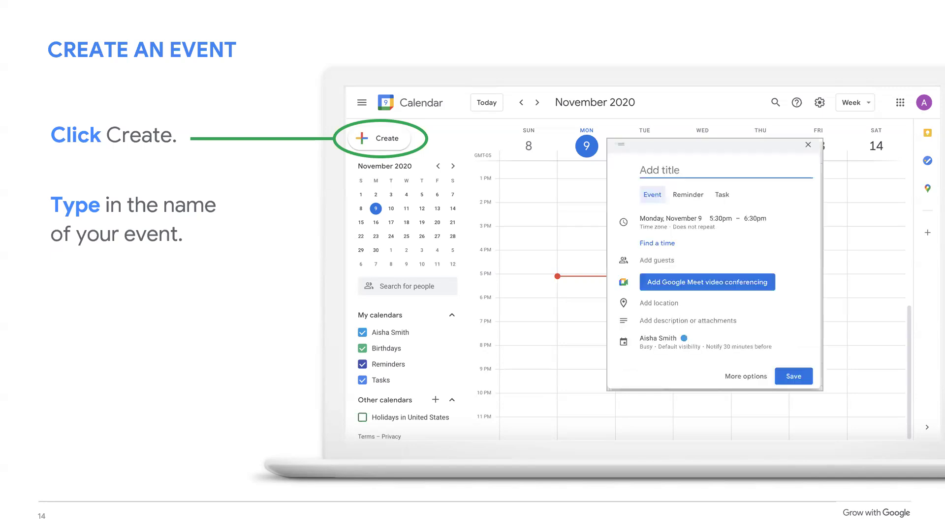
left_click(720, 171)
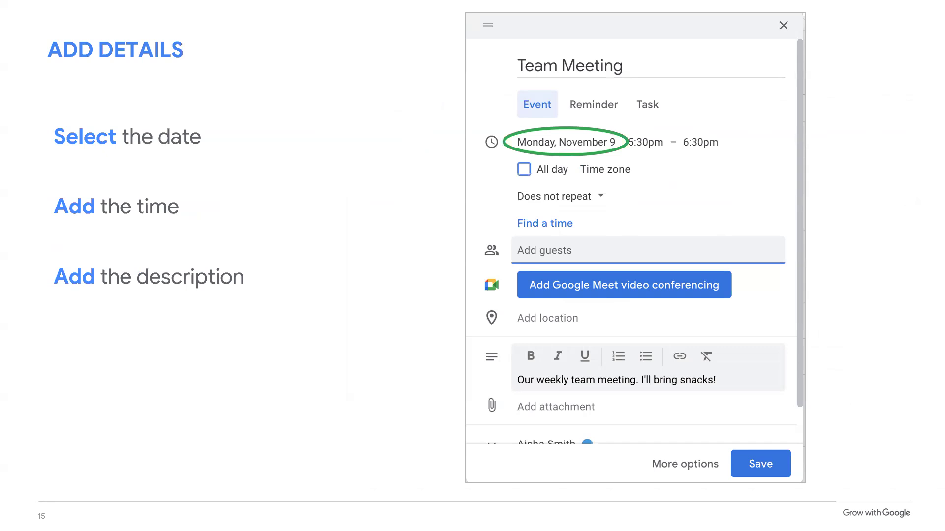
Show the date picker, circle the start and end times, then advance
left_click(564, 142)
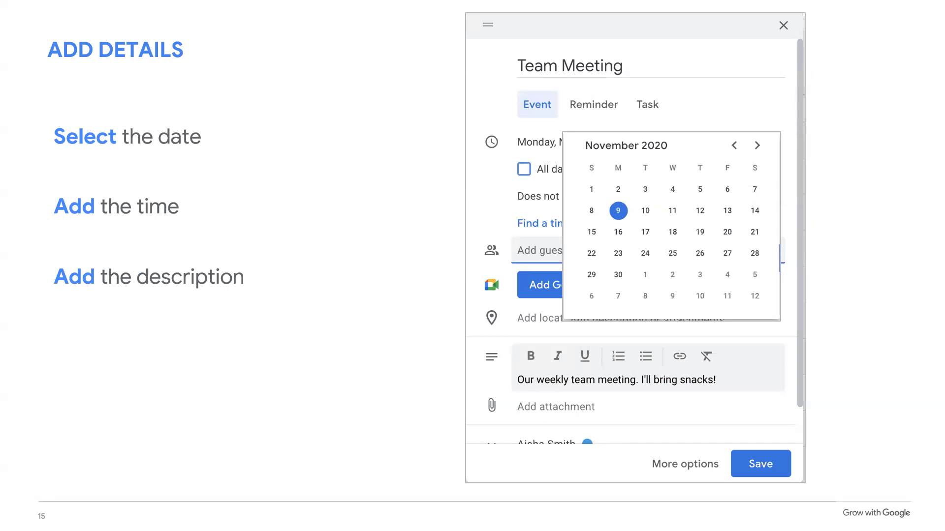
left_click(618, 210)
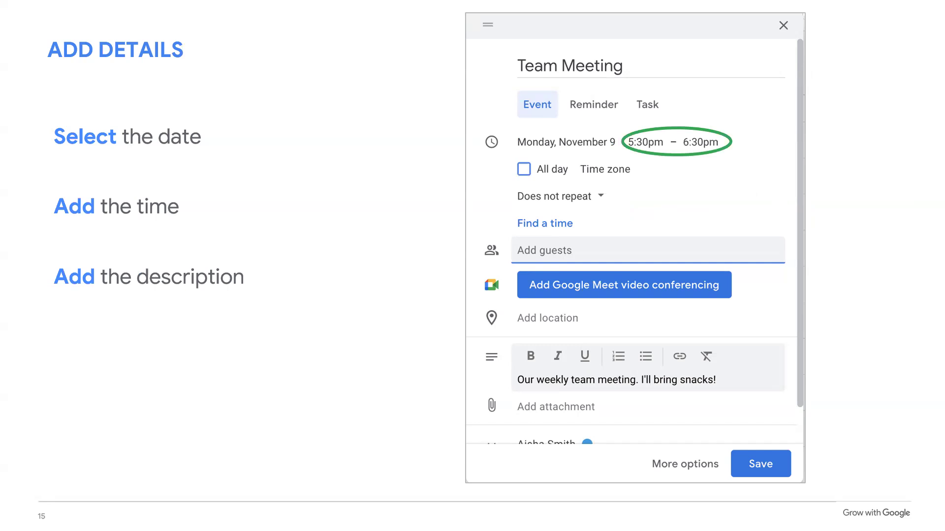
left_click(523, 169)
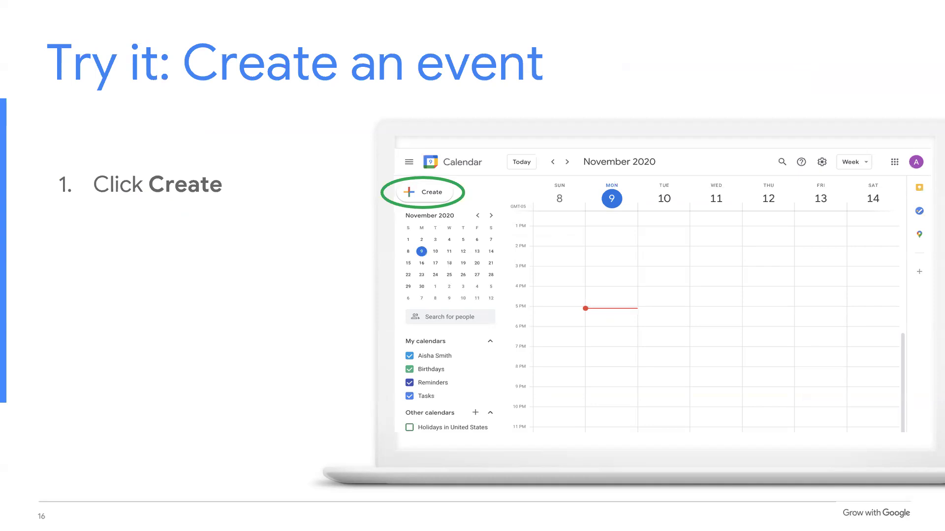
Reveal step 4 on adding a description, then advance to Invite Guests
left_click(424, 193)
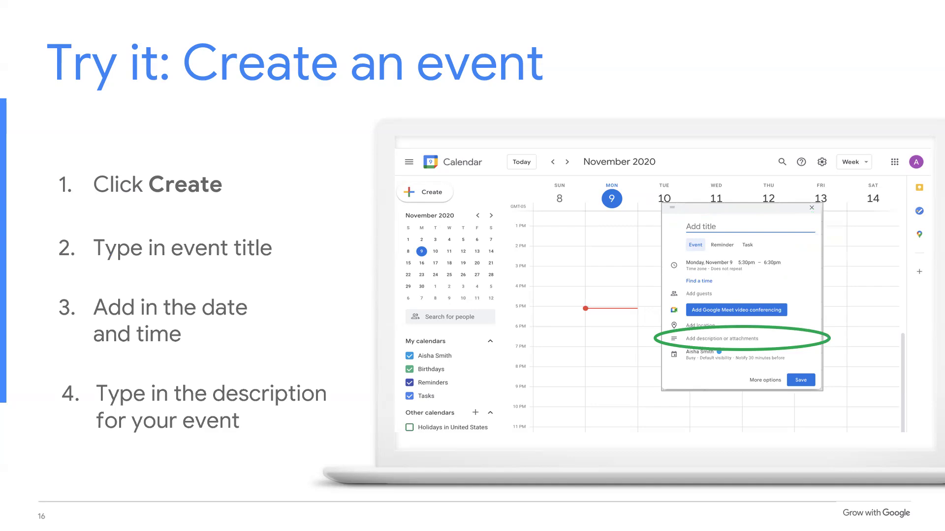
key("right")
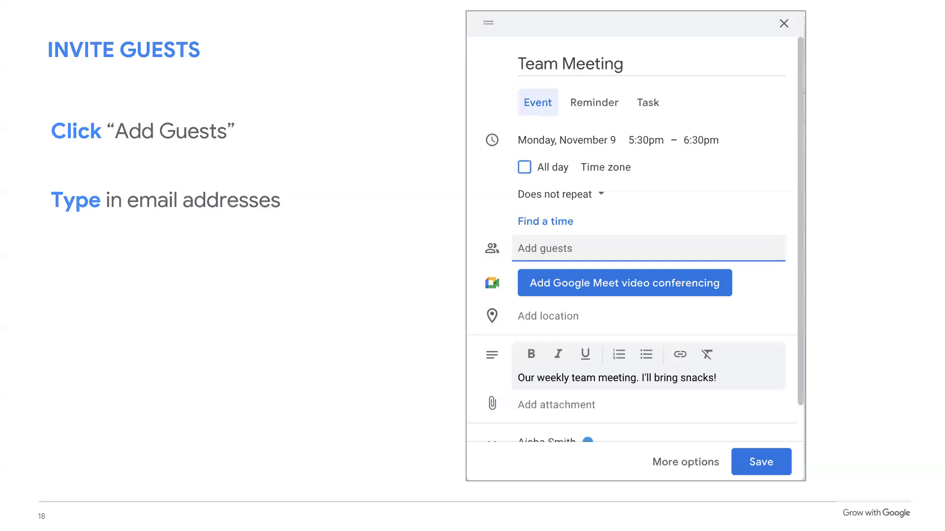
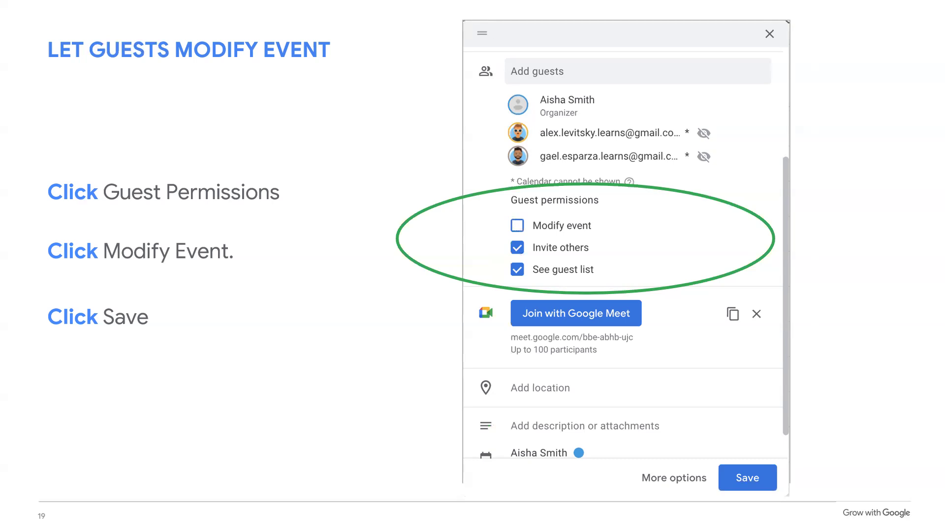
Advance from Let Guests Modify Event to the Try it: Invite guests slide
left_click(517, 225)
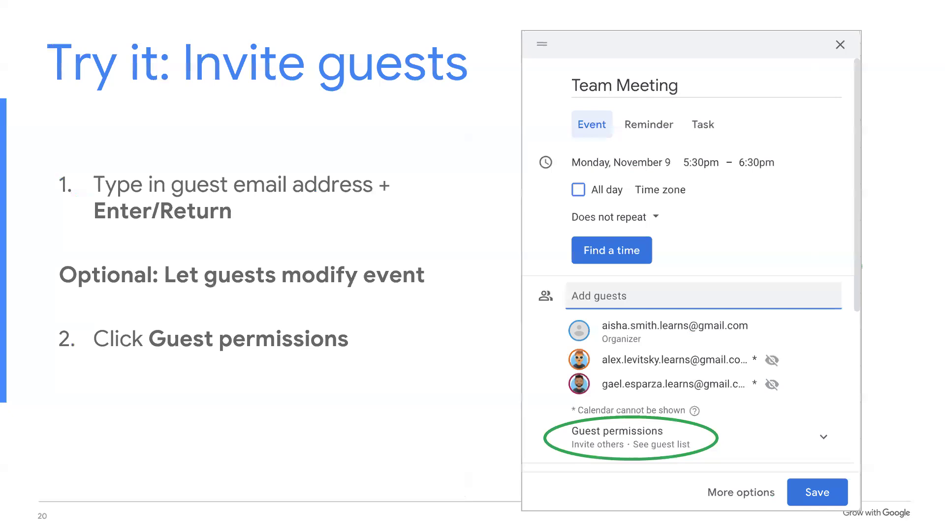
Reveal step 3 'Check Modify event', then advance to Add Video Conferencing
left_click(615, 437)
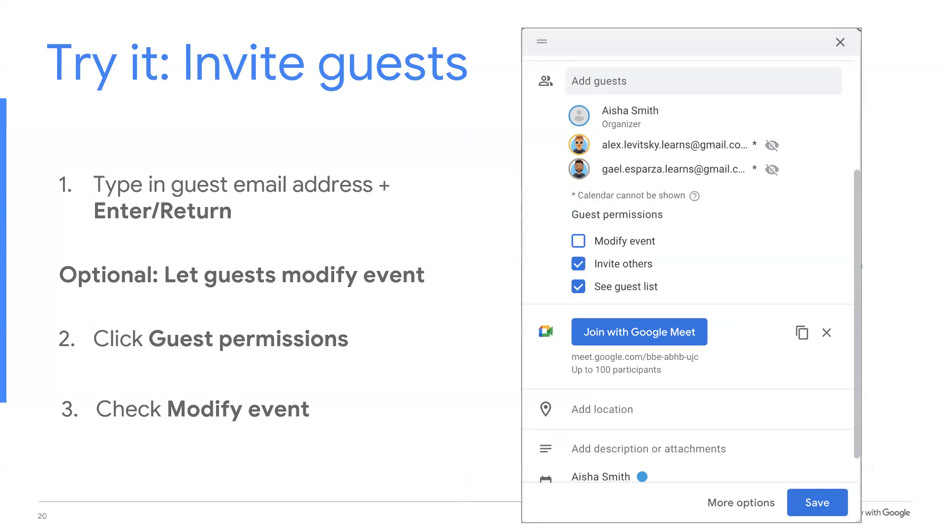
left_click(577, 241)
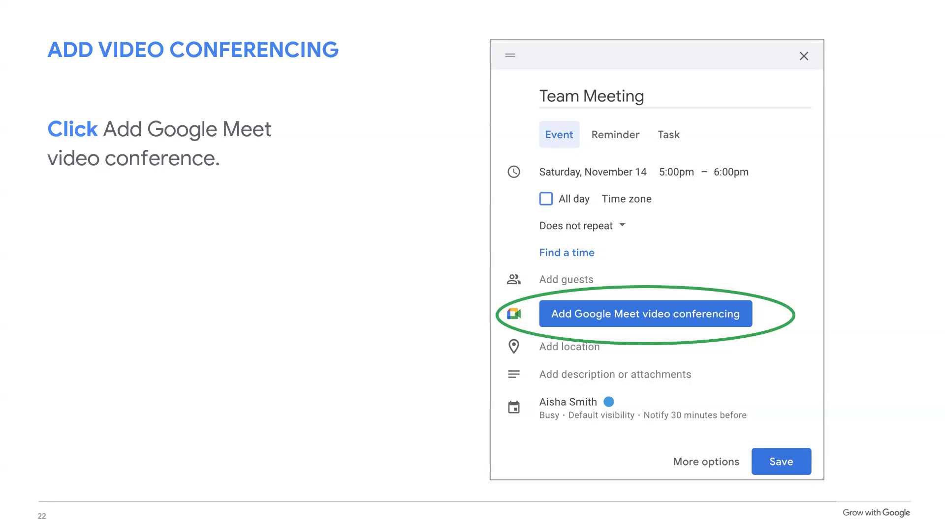
Advance to slide 23, 'Try it: Add video conferencing', entering 'Team Meeting' as the event title
left_click(644, 314)
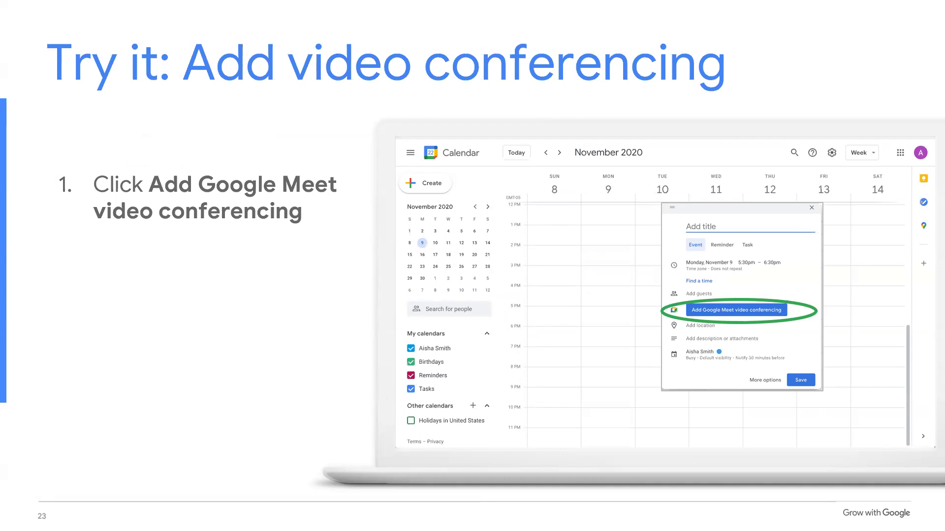
type("Team Meeting")
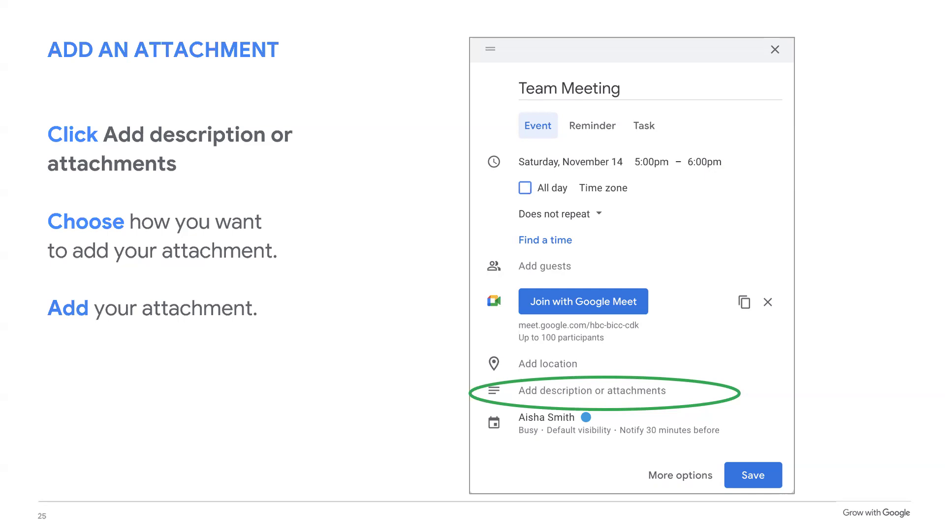
Reveal slide 25's description area and Select a file dialog, then move to slide 26
left_click(593, 391)
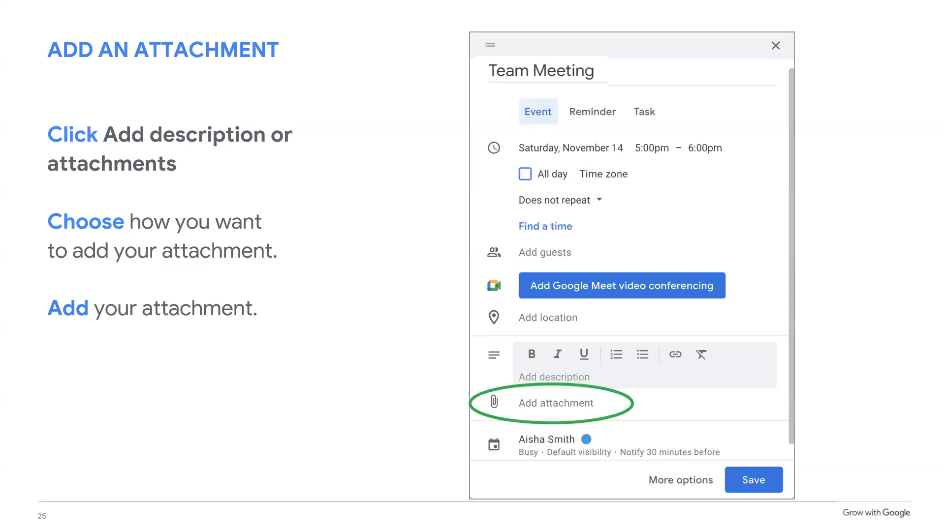
left_click(556, 403)
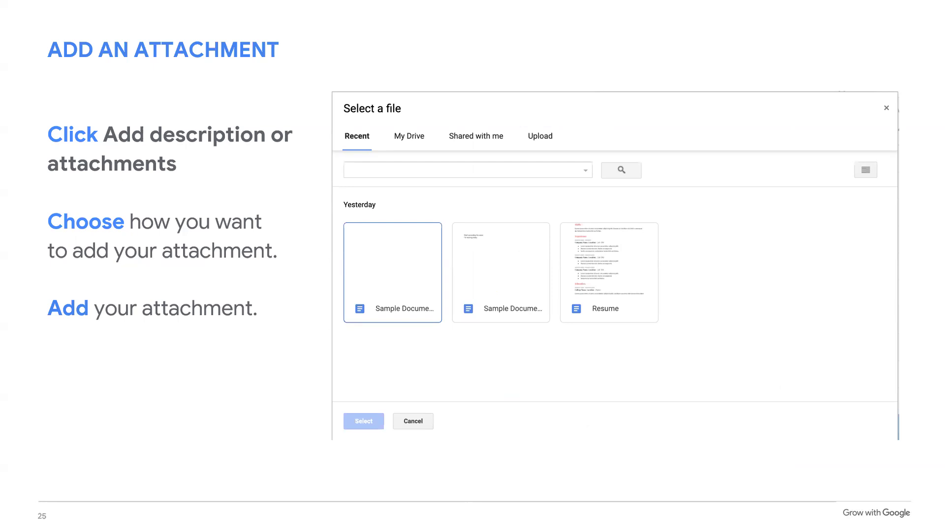
key("right")
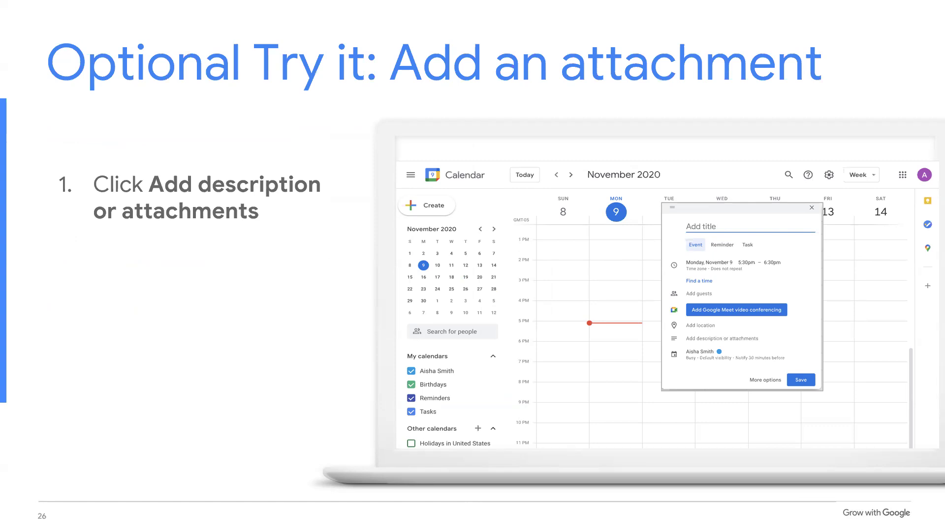
Circle 'Add description or attachments', then 'Add attachment', then advance to Change Privacy Settings
left_click(720, 338)
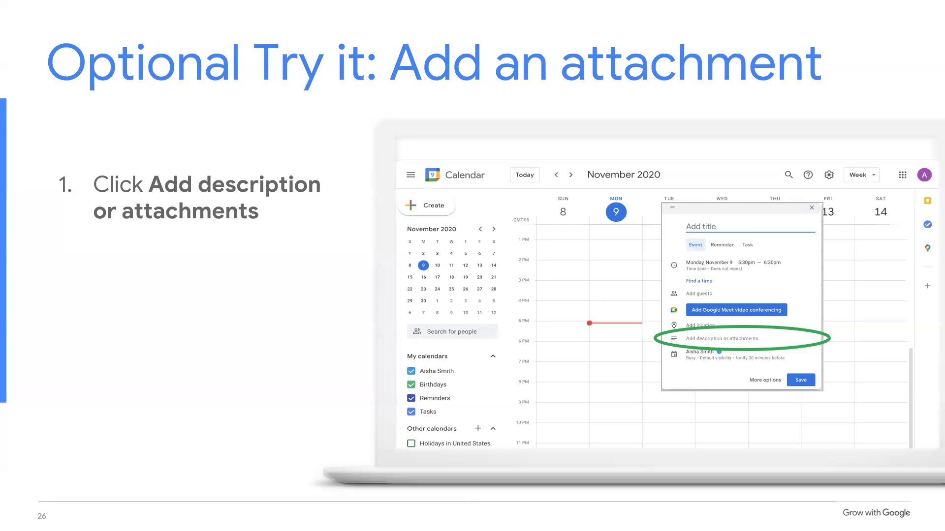
left_click(726, 338)
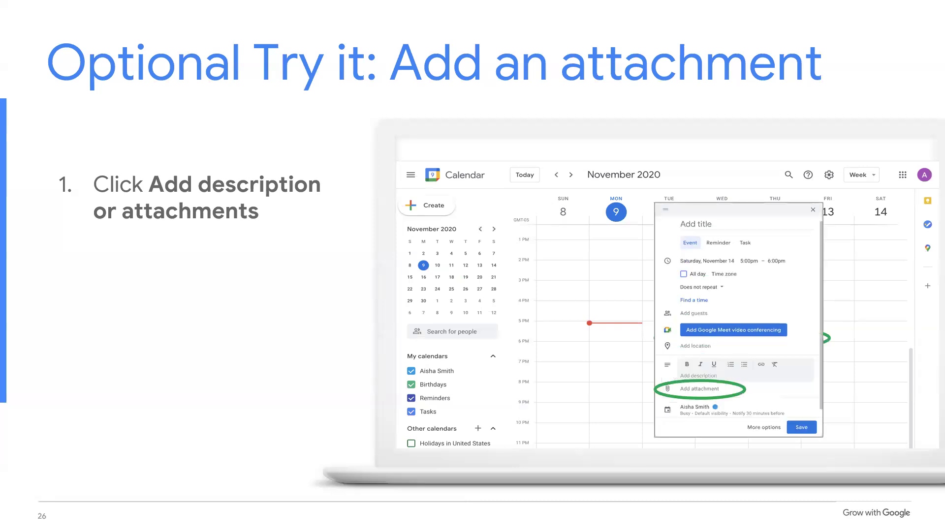
left_click(698, 388)
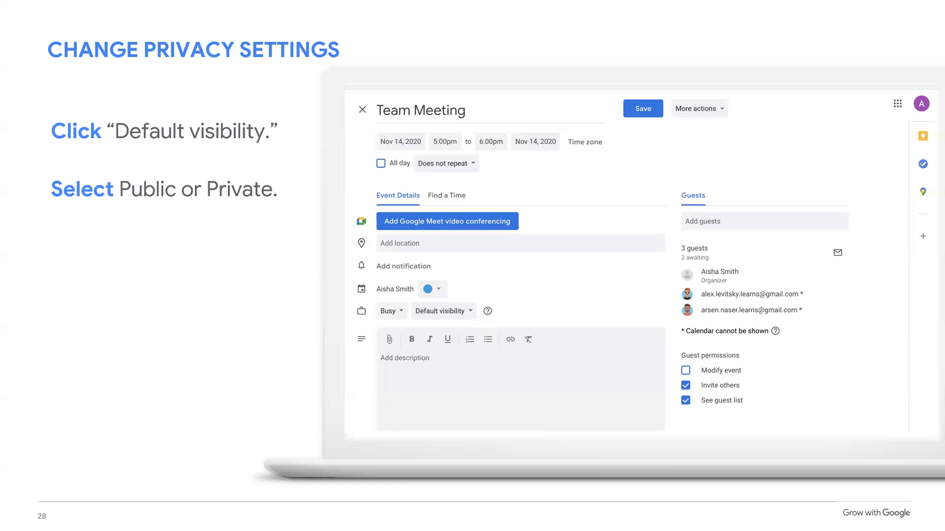
Advance to slide 29, 'Try it: Set your meeting to Private'
left_click(440, 311)
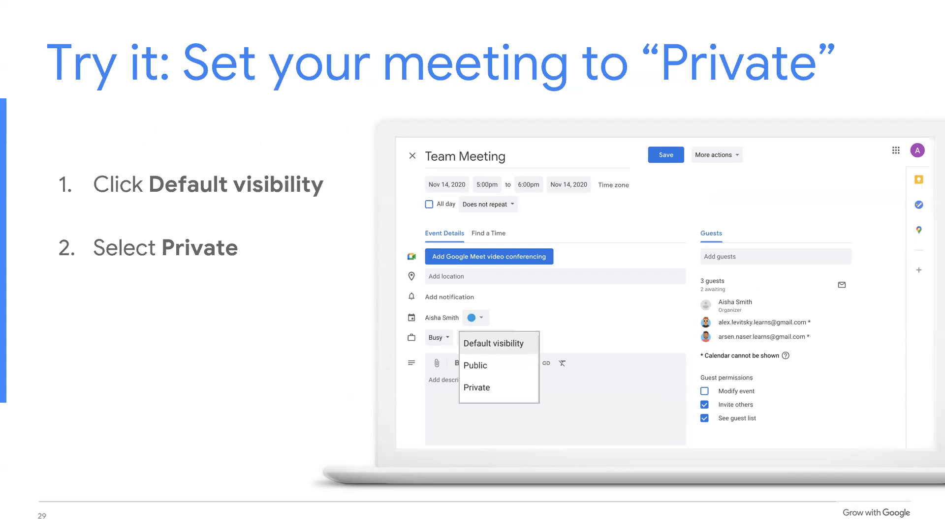
Advance past the Share a calendar title to slide 31, Share Calendar With Others
key("right")
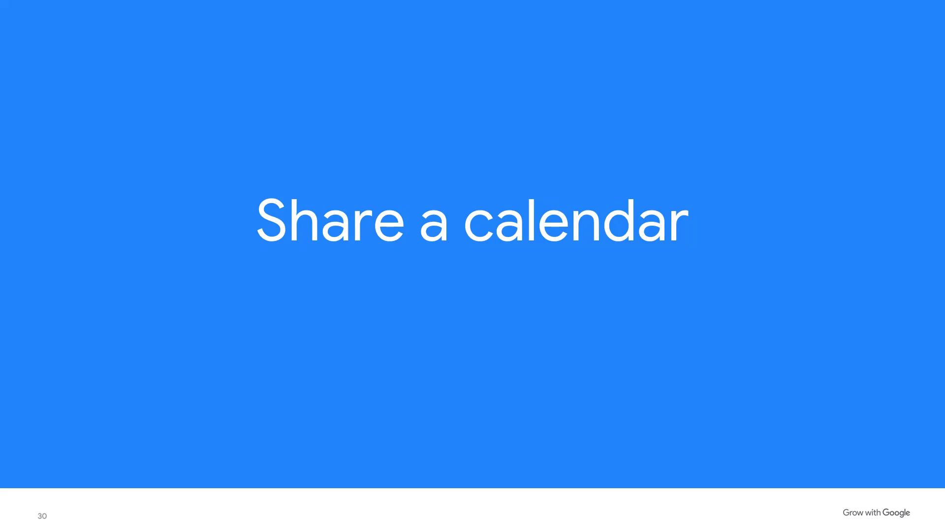
key("Right")
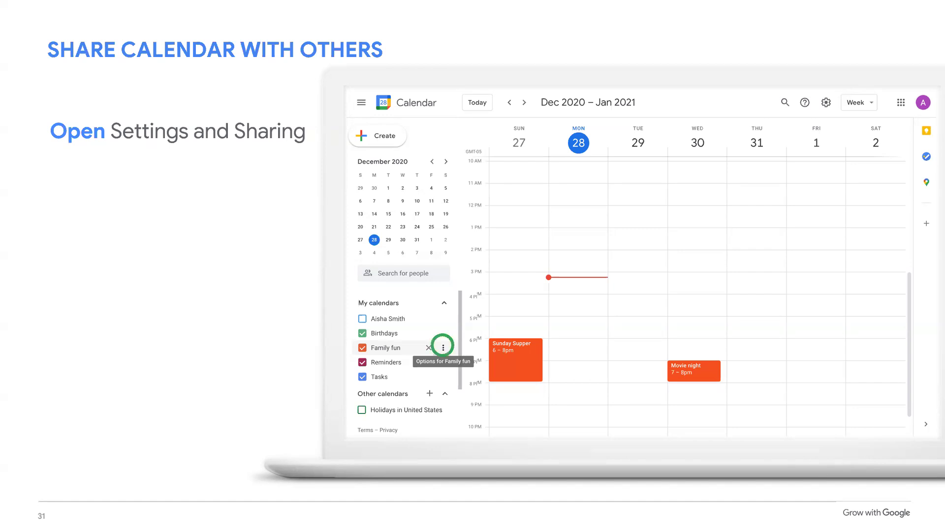
Reveal the highlighted Settings and sharing menu, then advance to slide 32's sharing steps
left_click(442, 347)
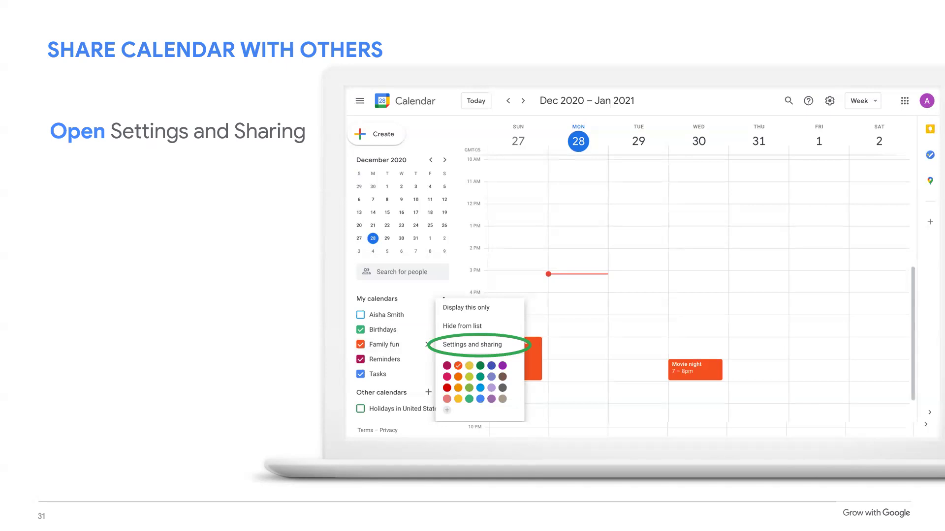
left_click(473, 345)
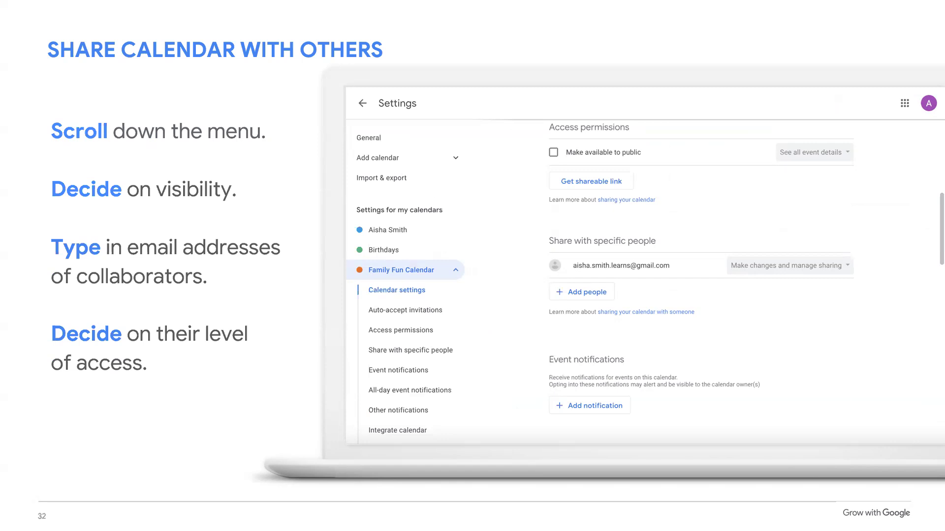
Highlight the public checkbox and Add people, then show the Share with specific people dialog
left_click(553, 152)
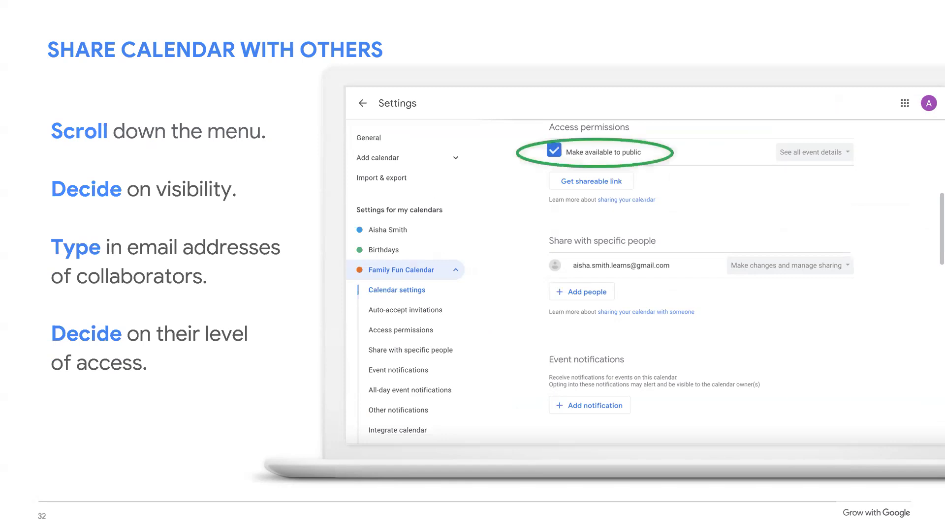
left_click(553, 152)
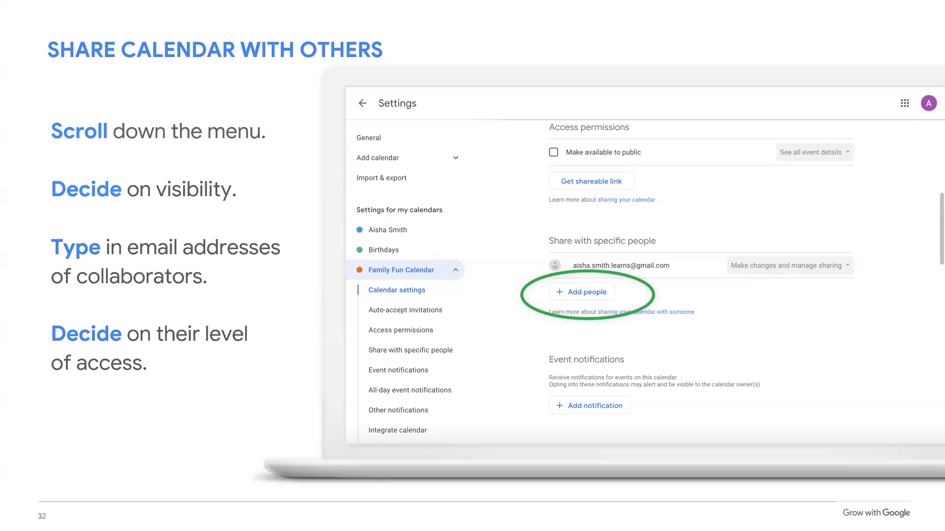
left_click(580, 292)
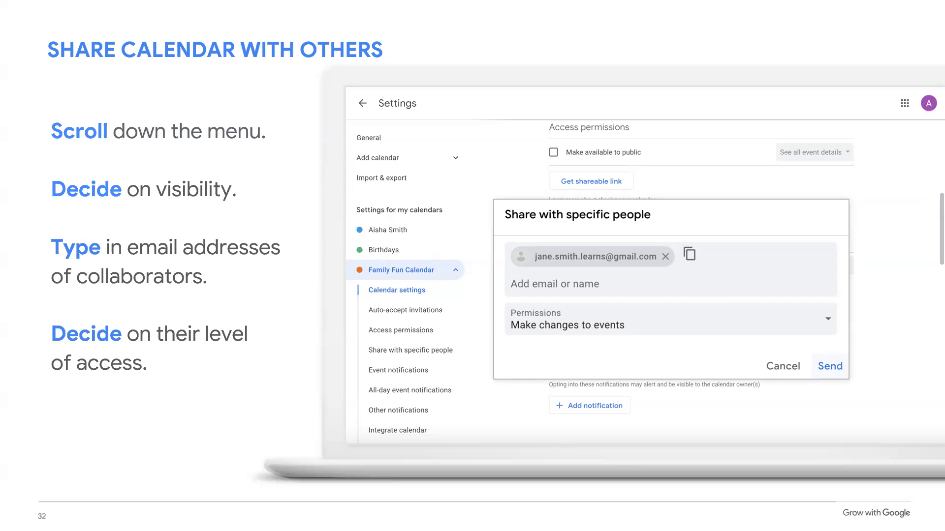
Advance to slide 33, Remove Calendar Access, showing two shared people
left_click(669, 319)
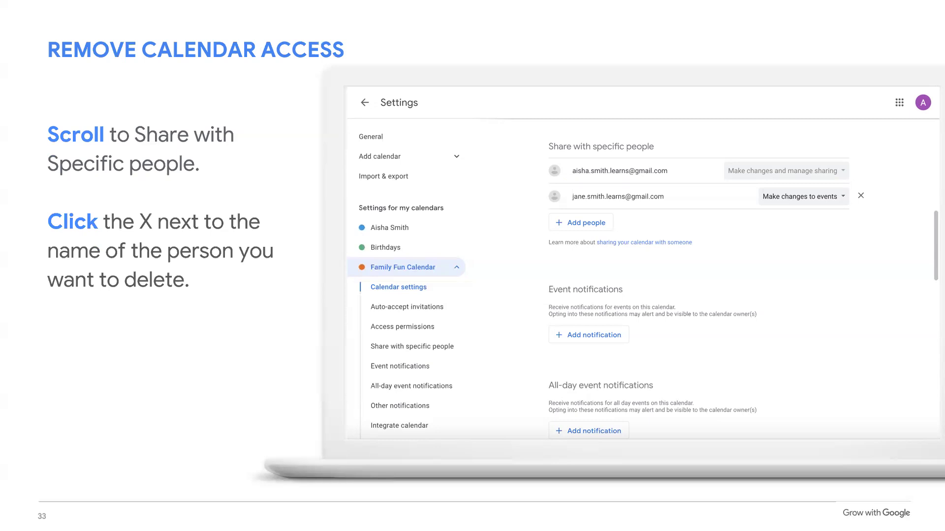
Highlight the X and remove the second shared person, then go to slide 34
left_click(860, 196)
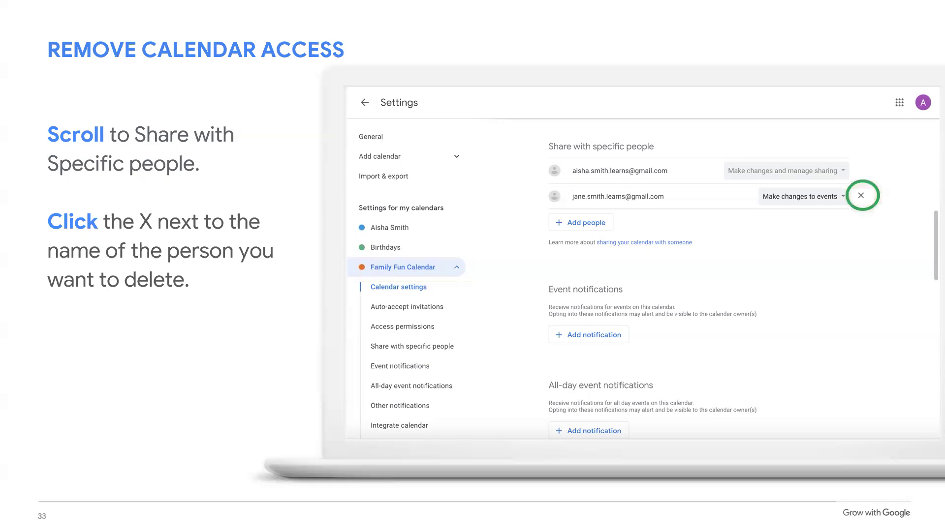
left_click(860, 195)
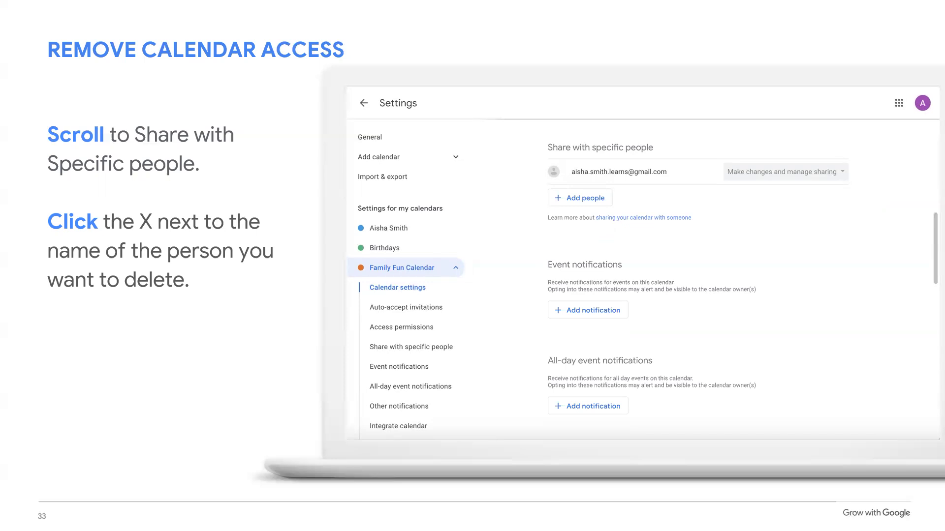
key("Right")
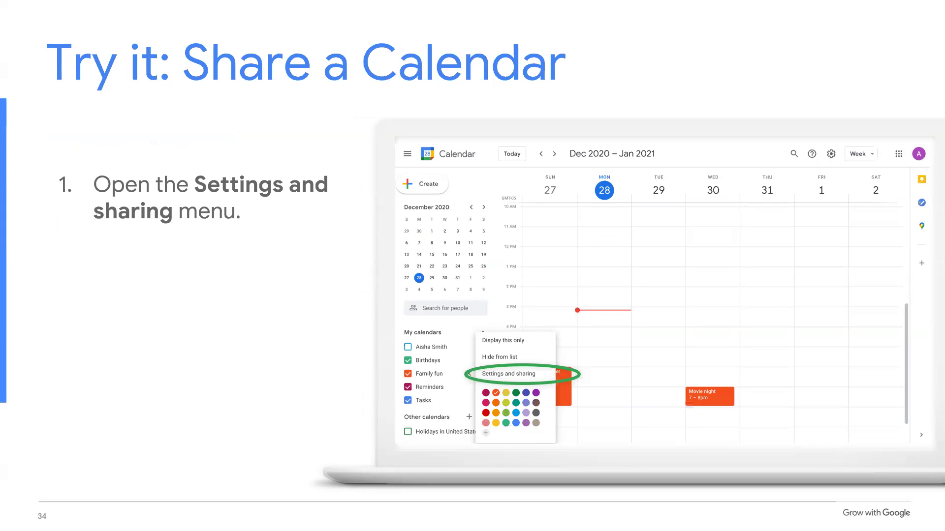
Reveal practice steps 2, 3 and 4, ending with the permission choices list
left_click(510, 374)
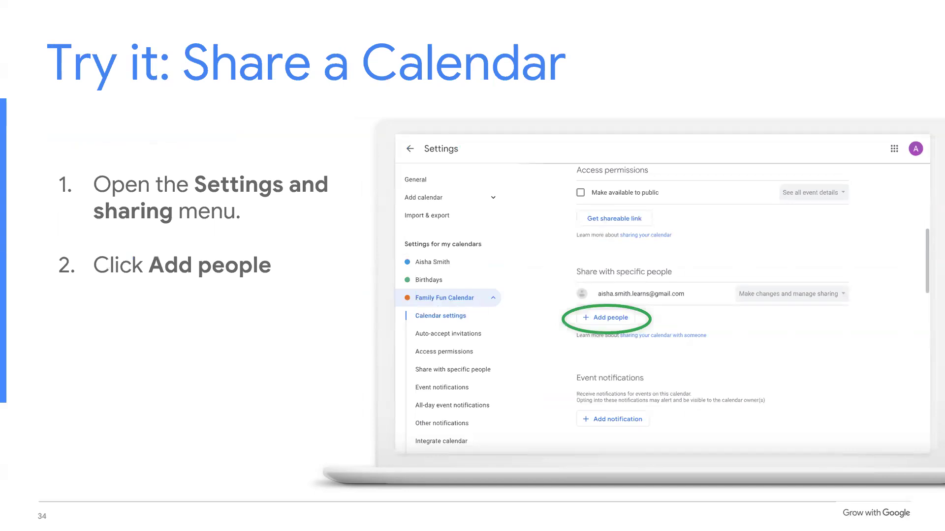
left_click(607, 318)
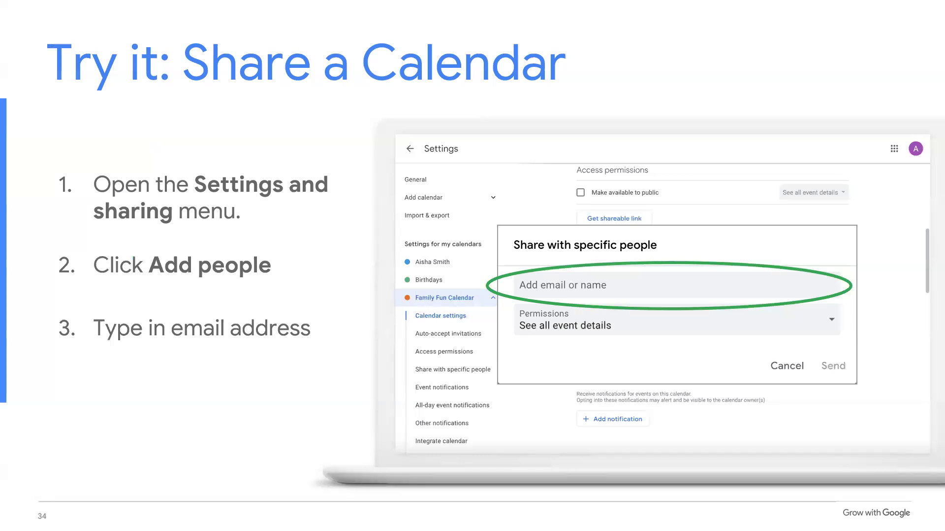
left_click(677, 320)
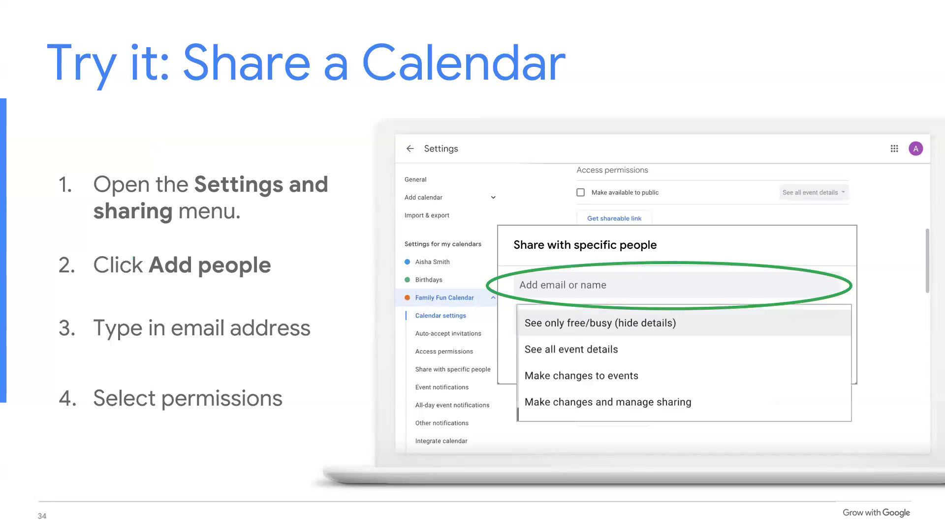